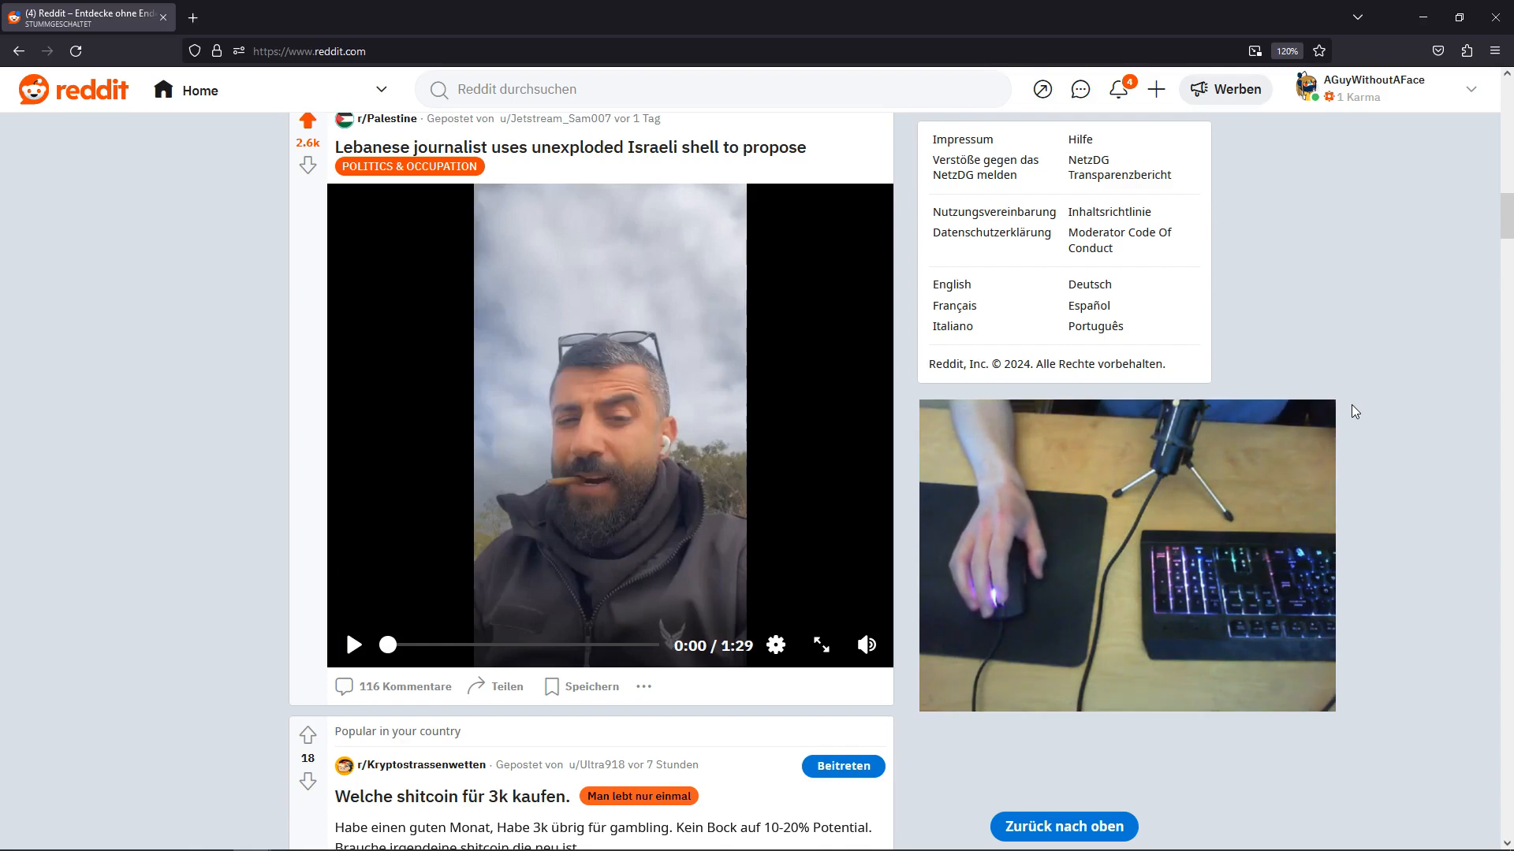
mouse_move(344, 335)
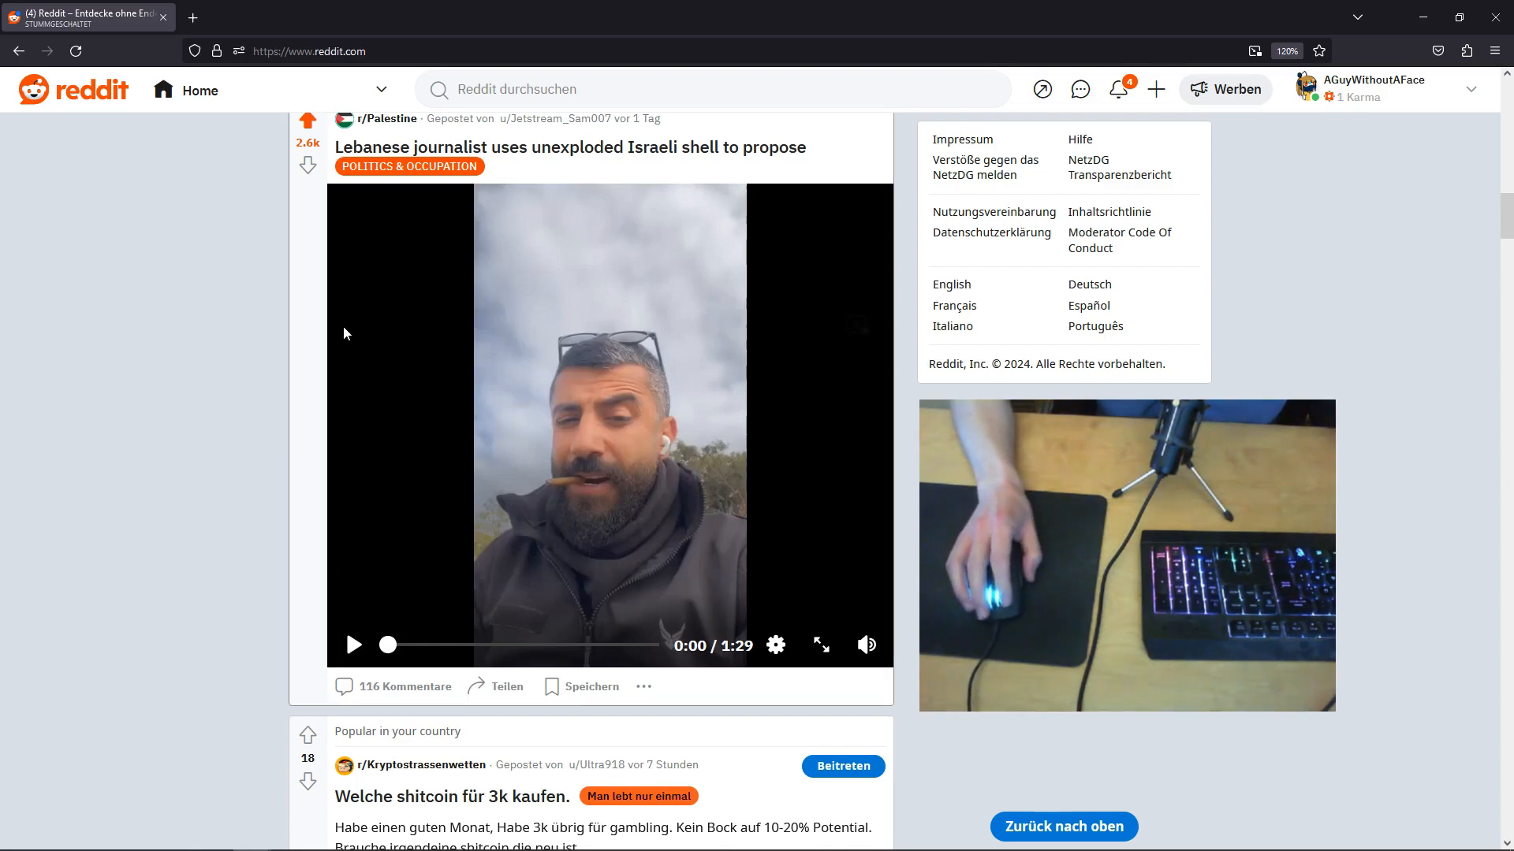
mouse_move(212, 417)
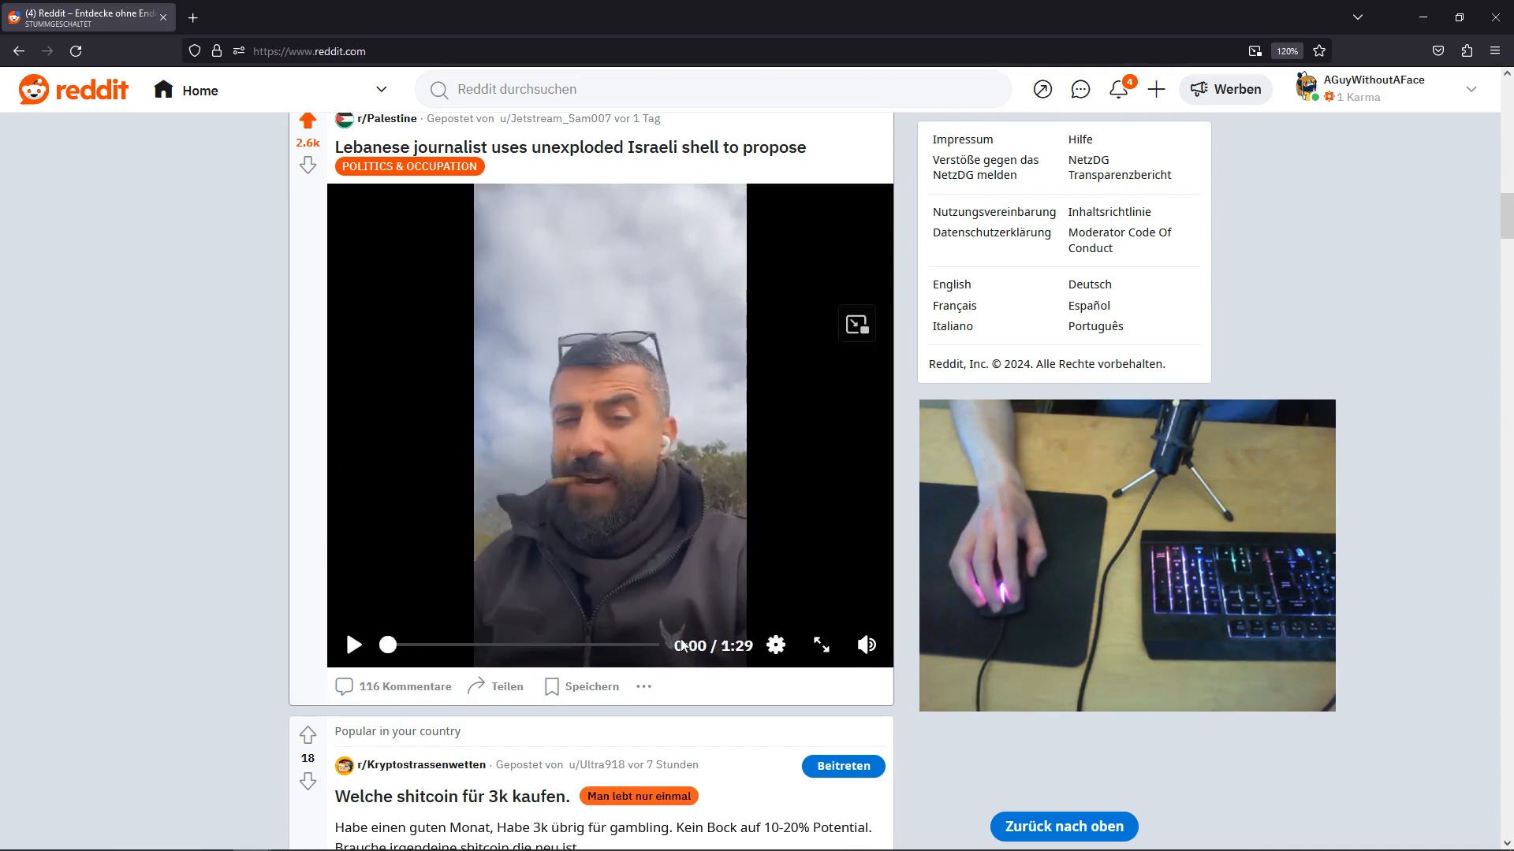
mouse_move(228, 560)
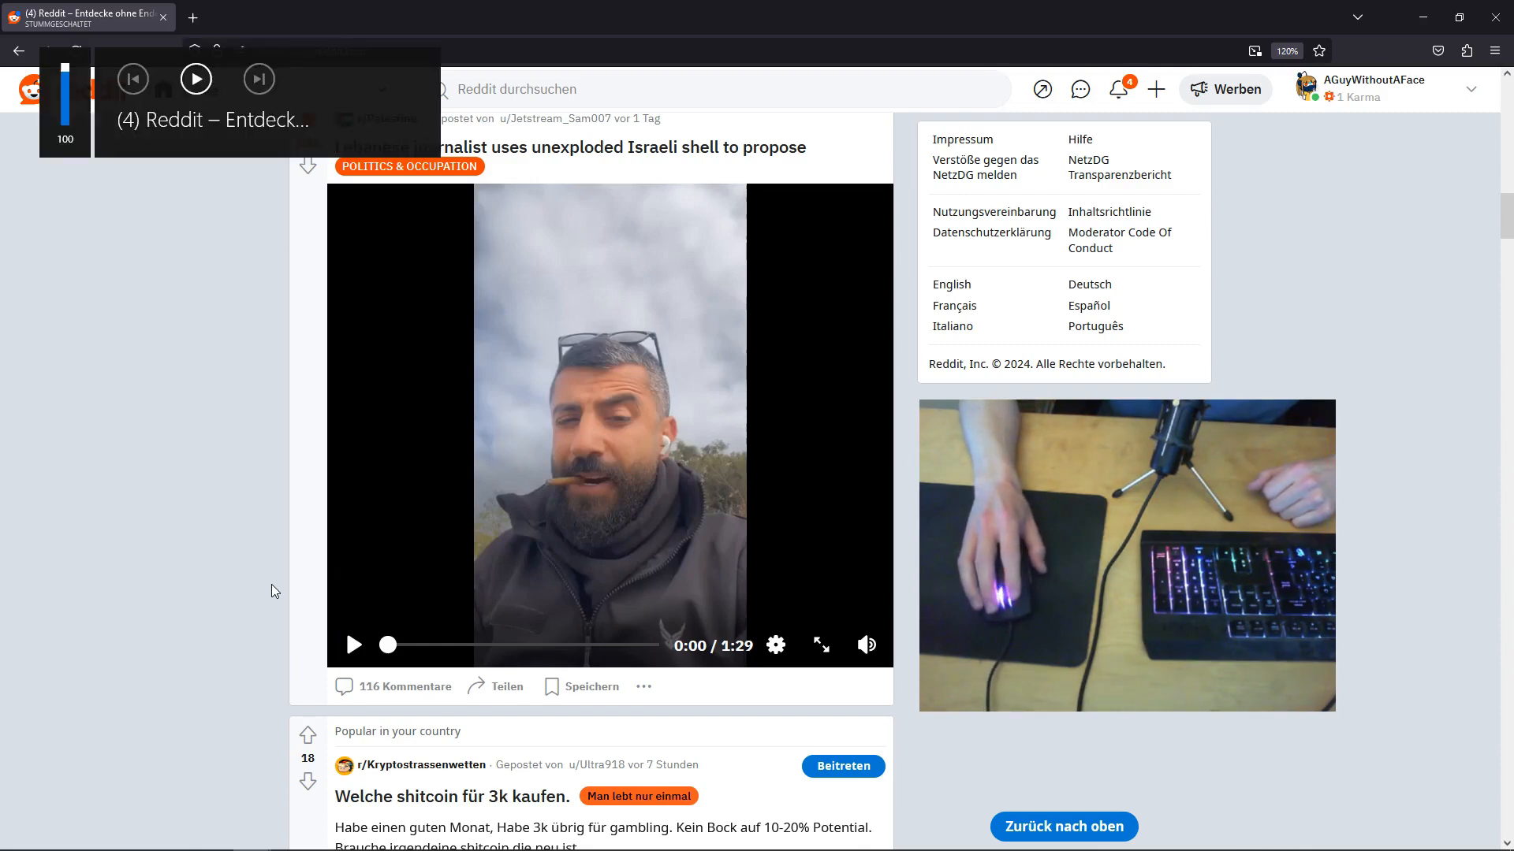
Step: Briefly play then pause the journalist video, and open the tab menu to unmute the tab
click(354, 645)
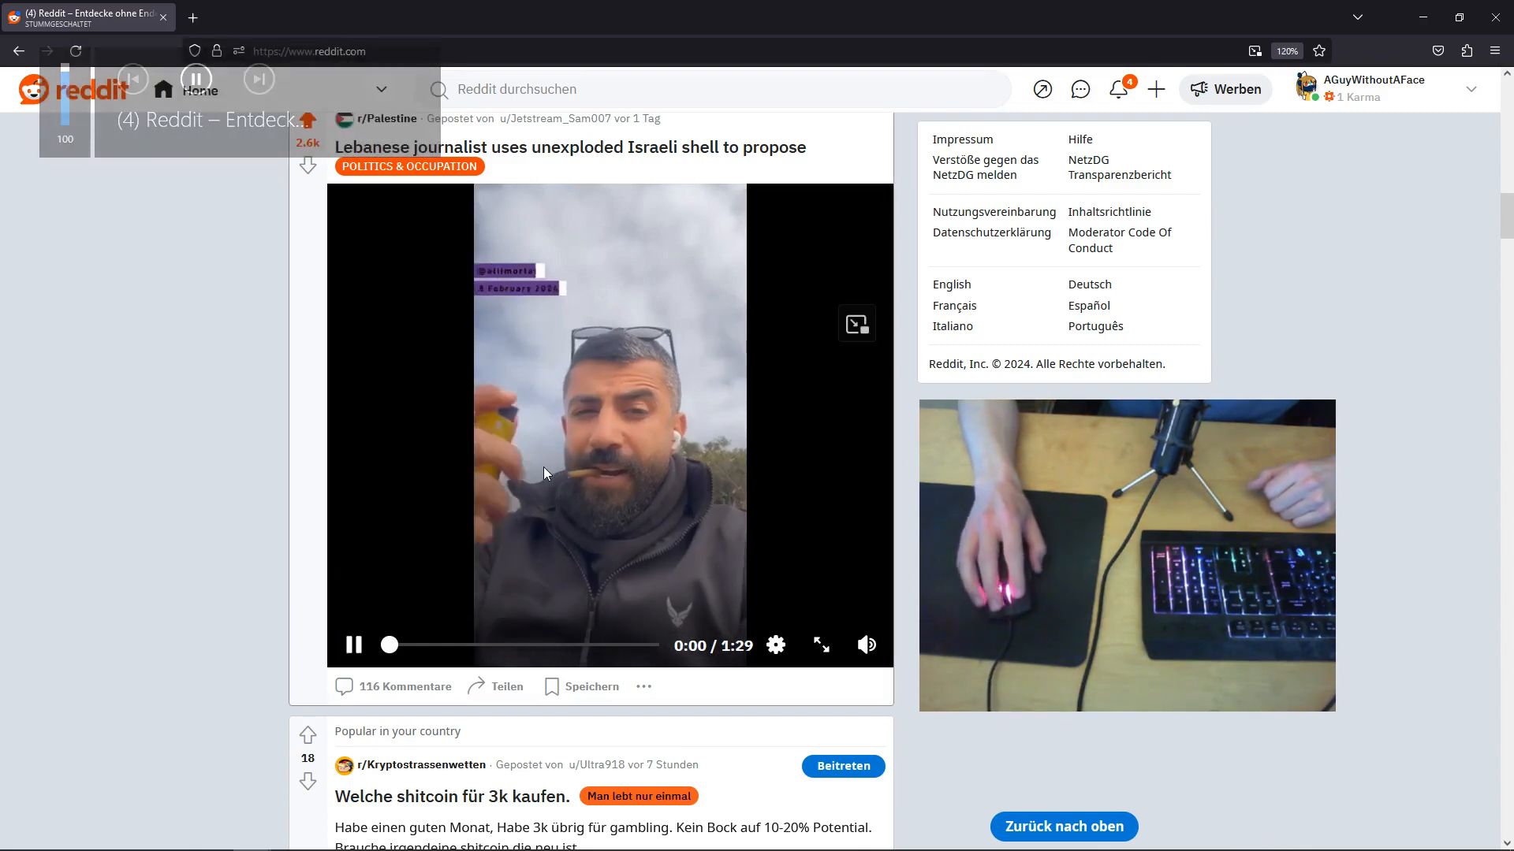
click(354, 644)
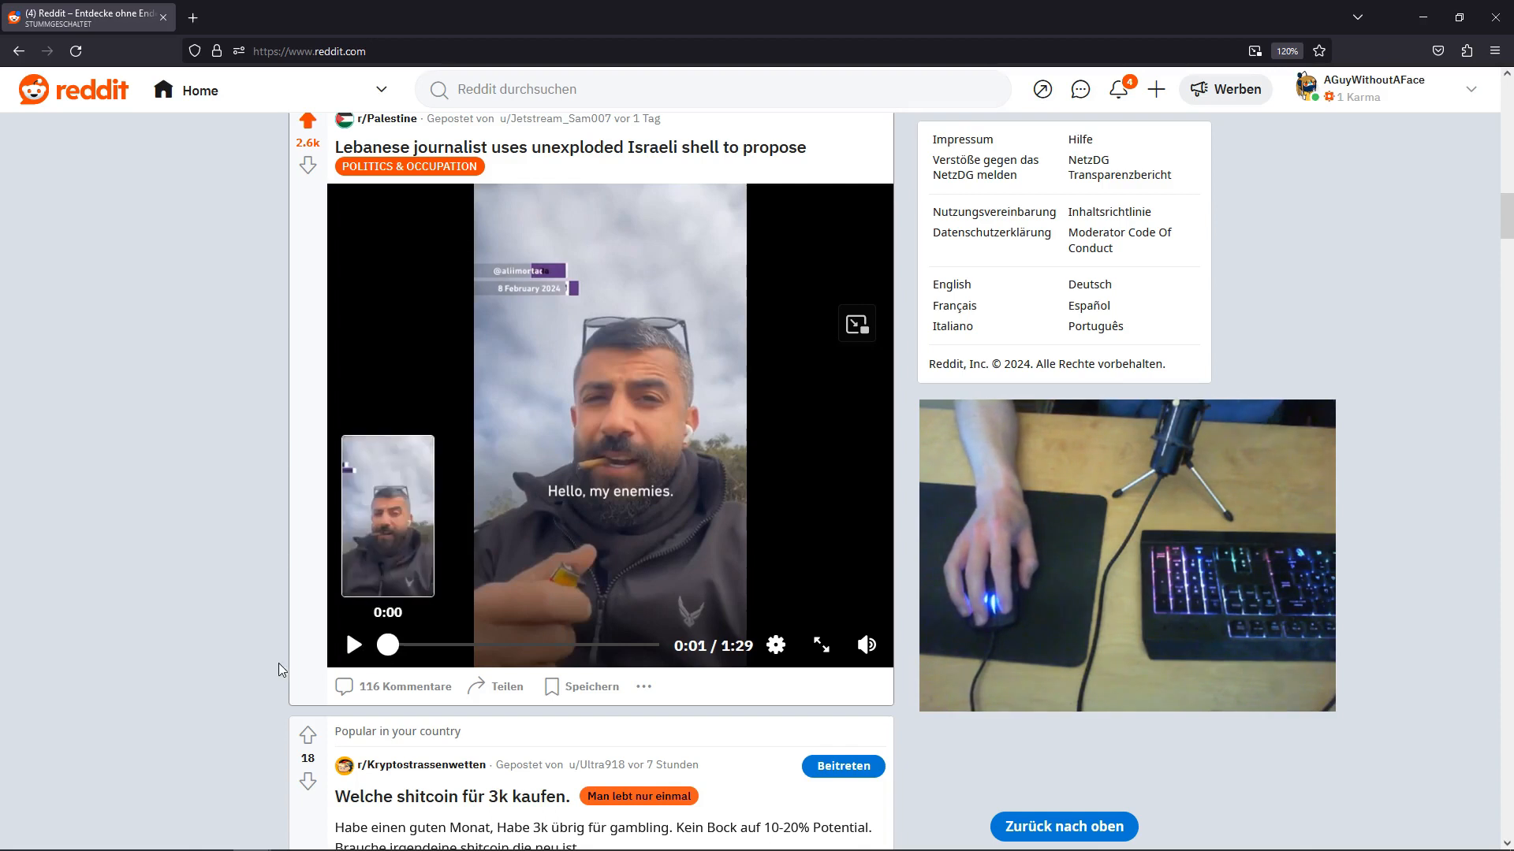
right_click(87, 16)
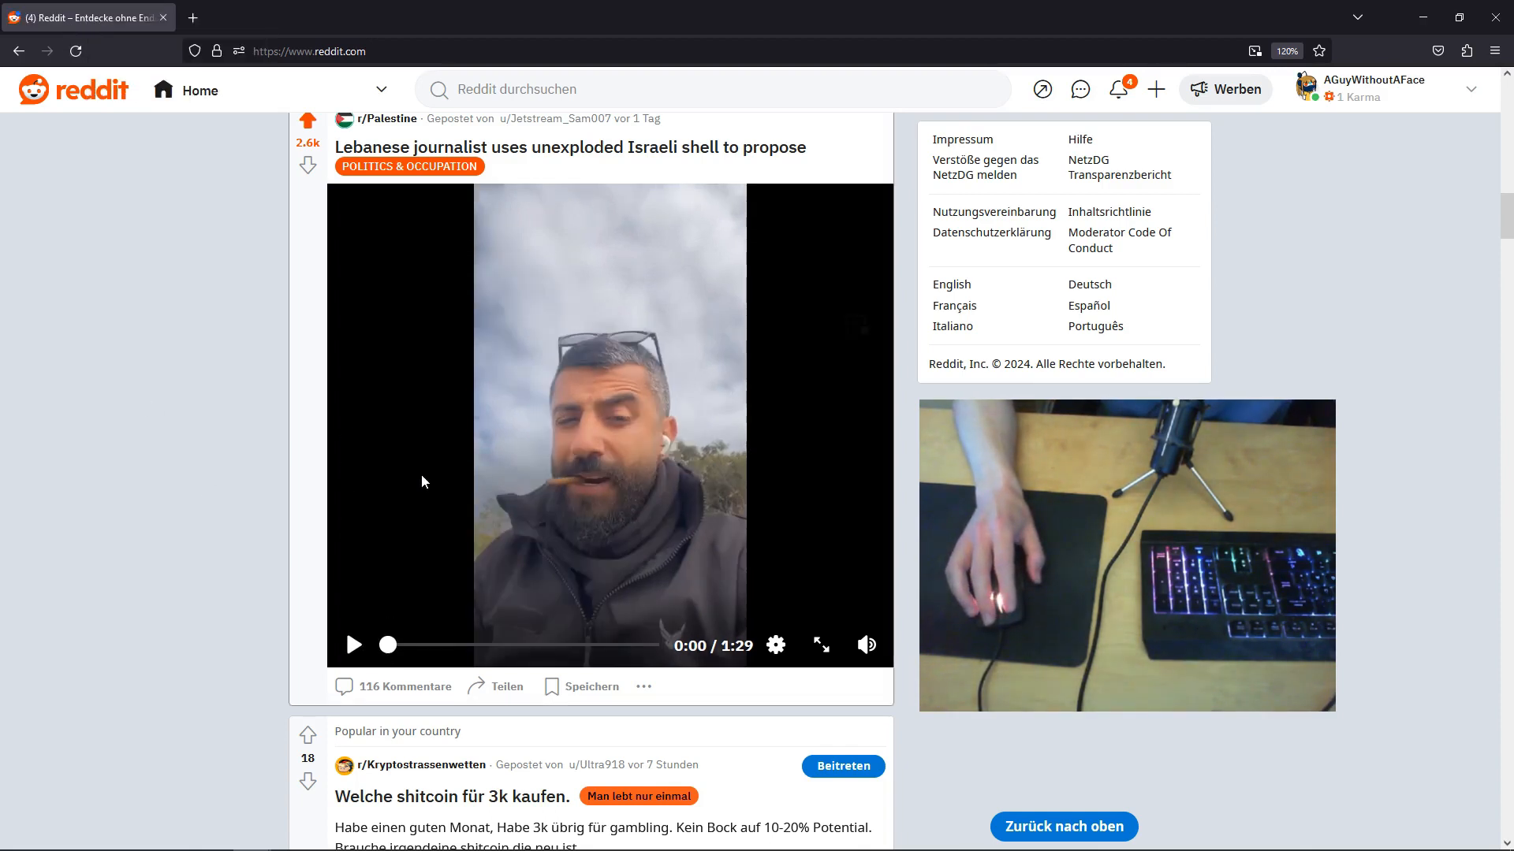
Step: Play the journalist video with sound to 1:23 of 1:29, pausing and resuming there
click(354, 645)
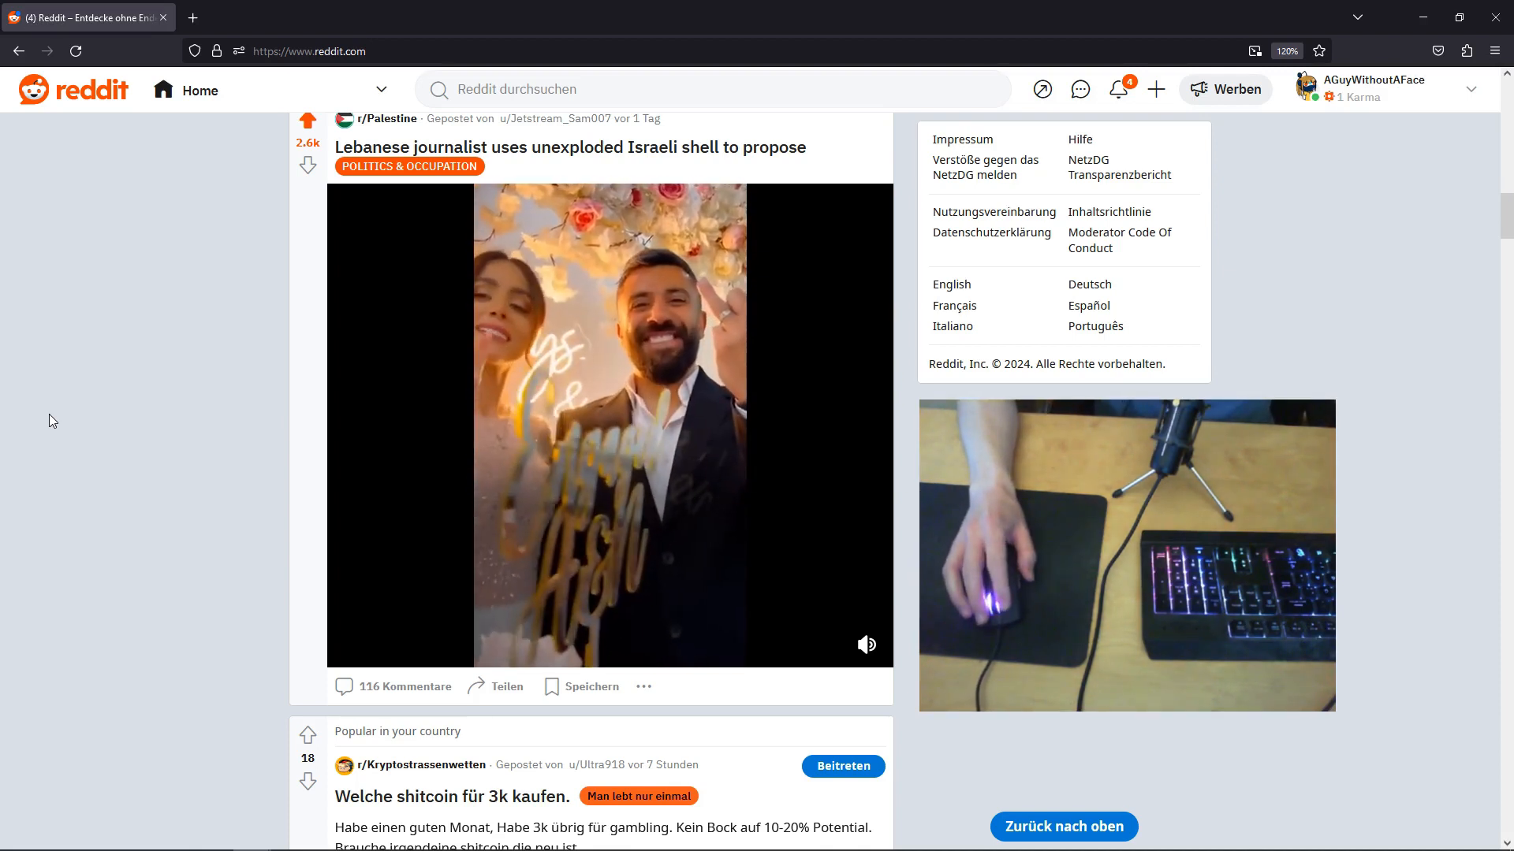
click(608, 425)
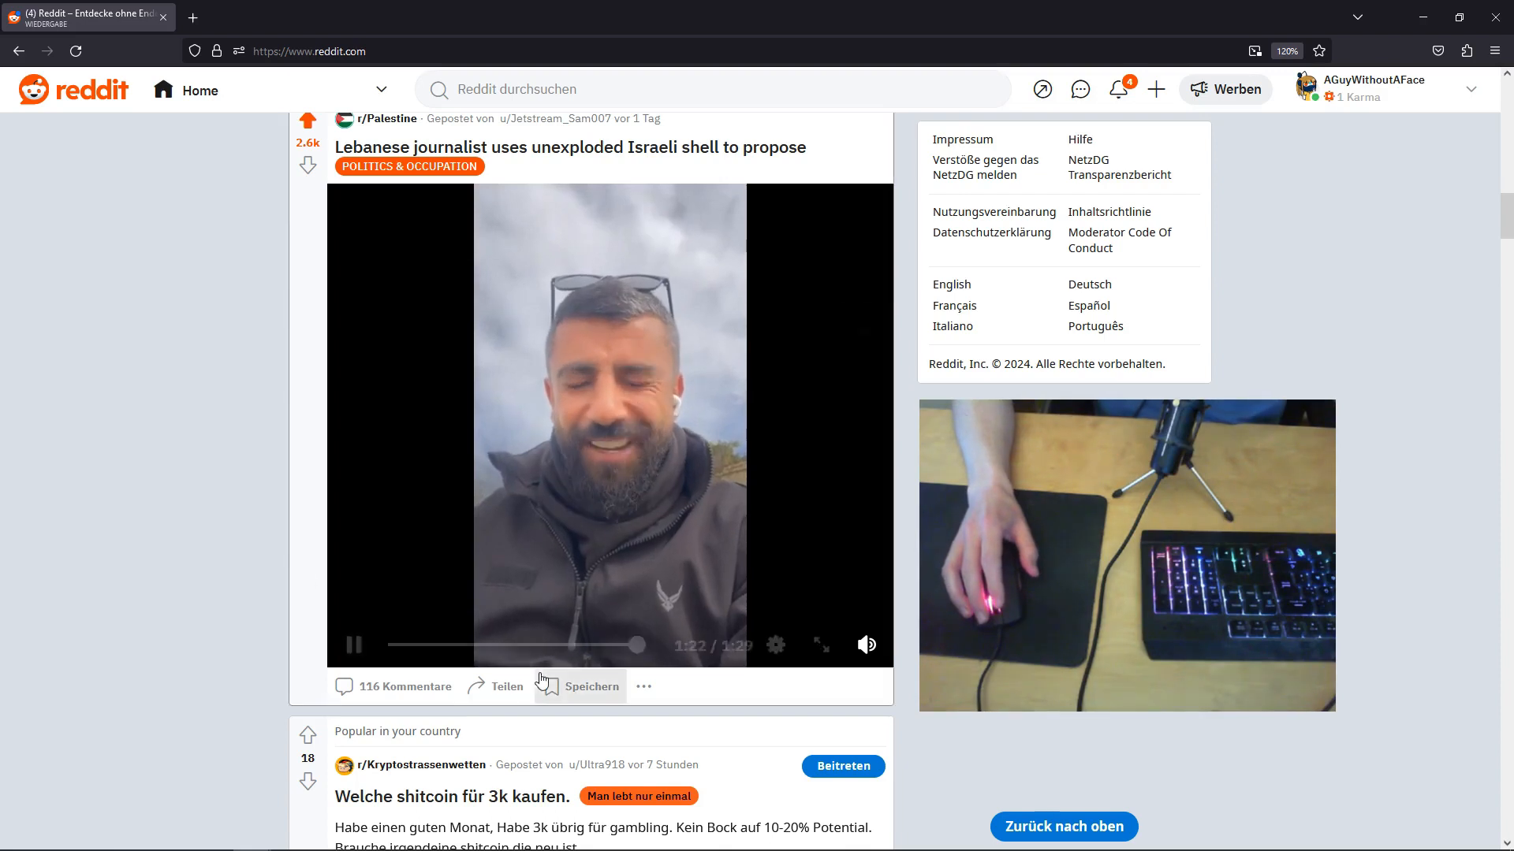
click(354, 645)
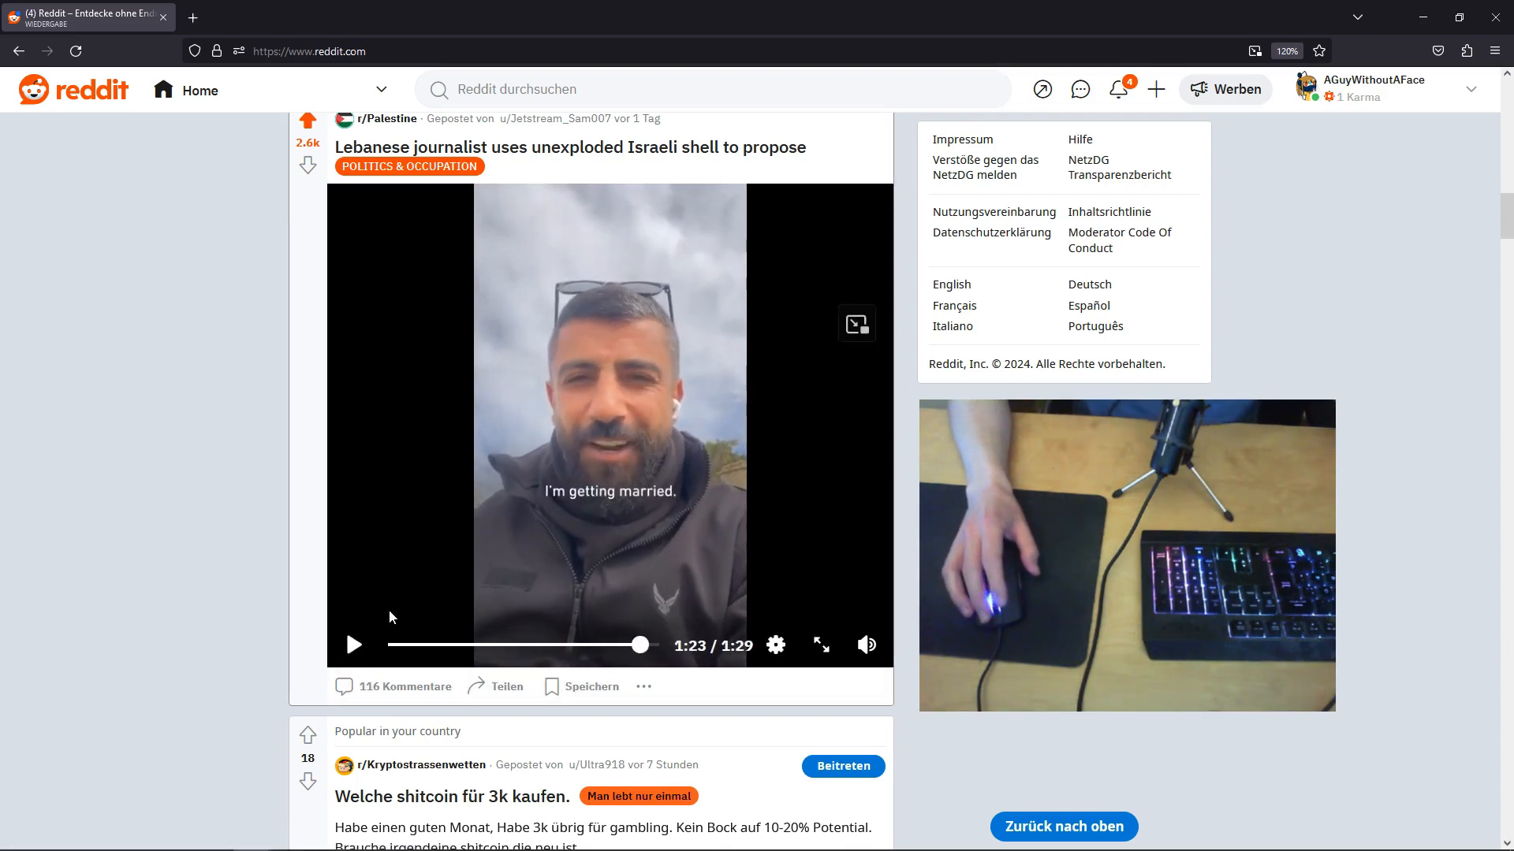
click(354, 645)
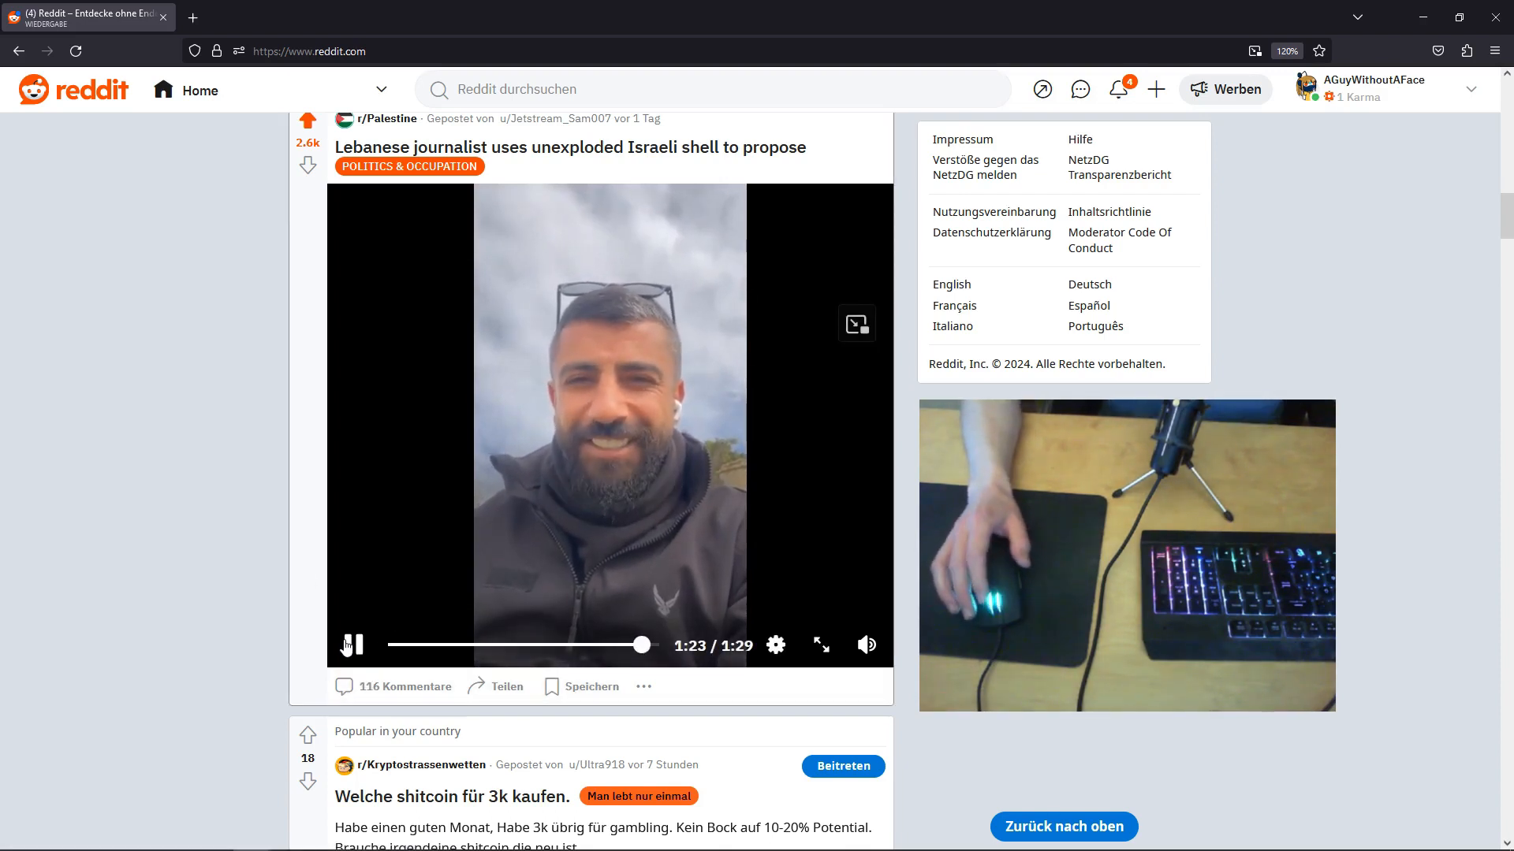